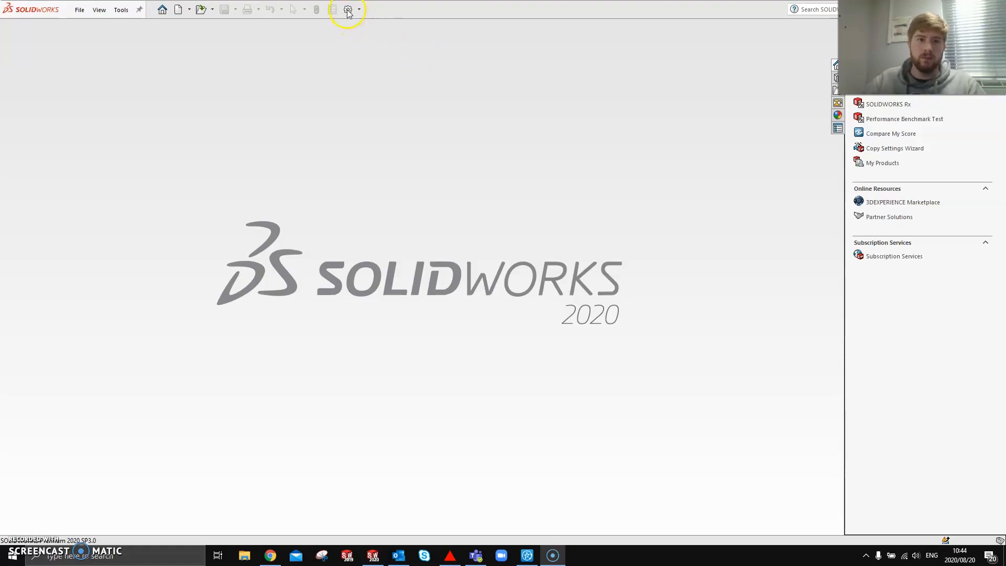
Open System Options on the Hole Wizard/Toolbox page.
{"action": "left_click", "coordinate": [348, 9]}
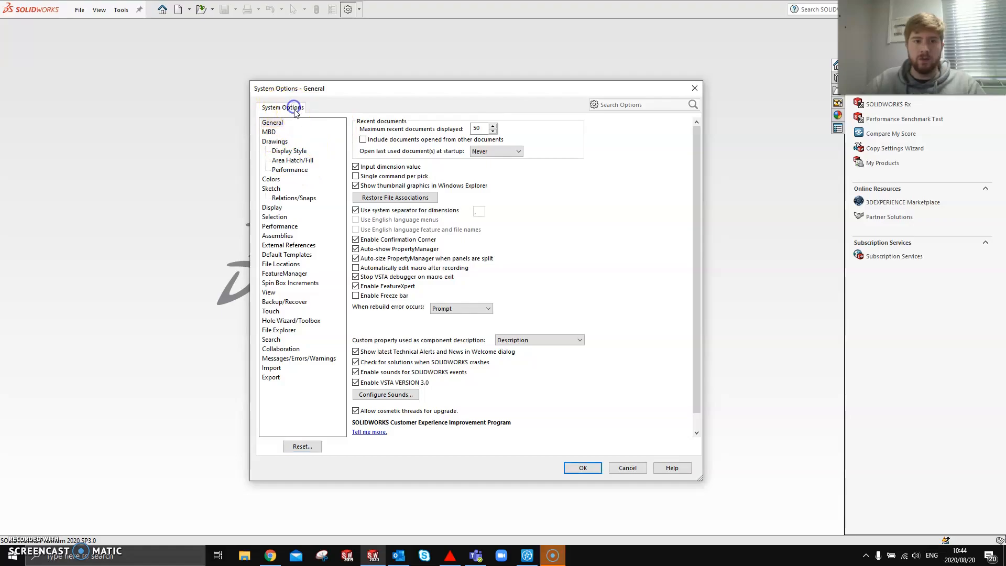
{"action": "mouse_move", "coordinate": [291, 321]}
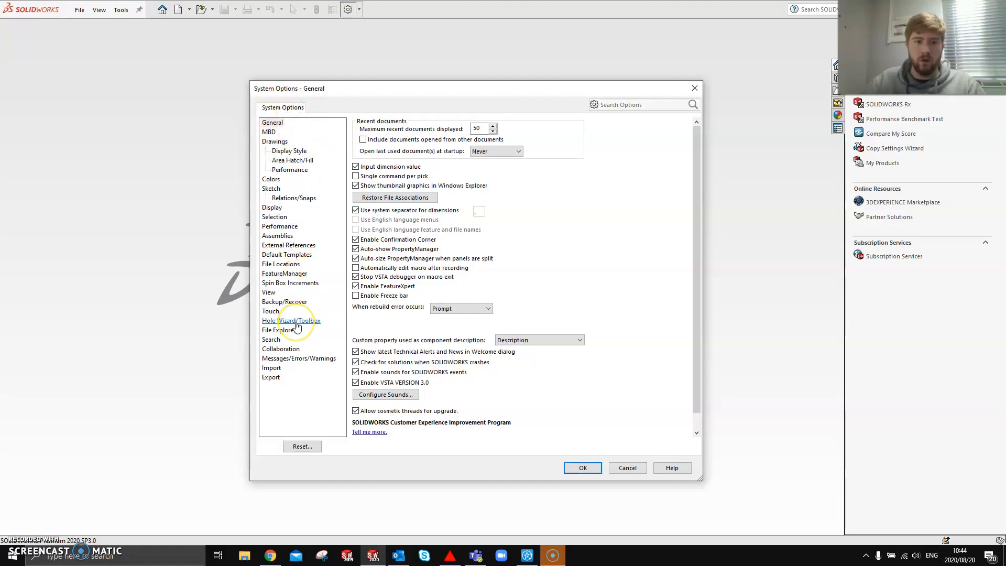
{"action": "left_click", "coordinate": [291, 320]}
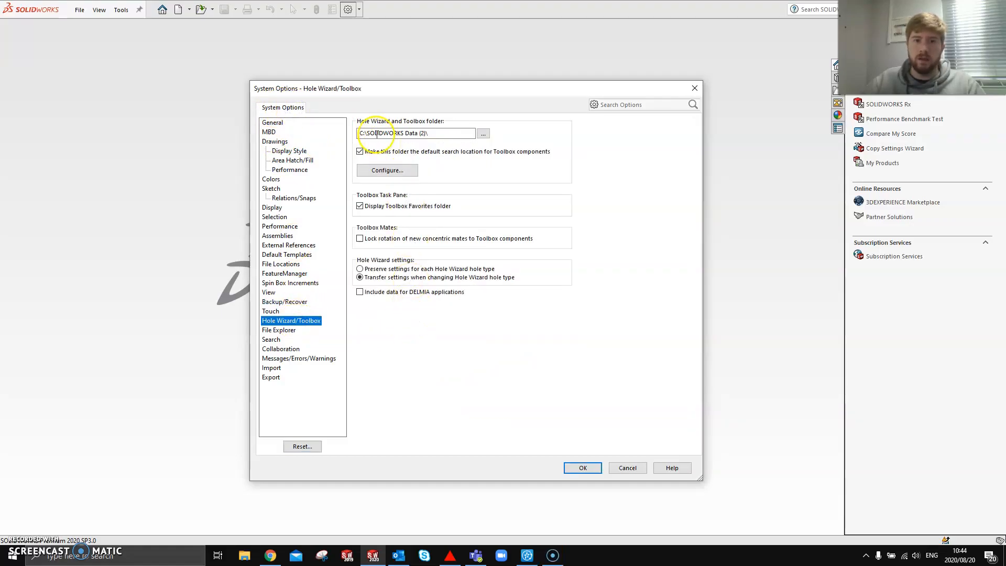
{"action": "mouse_move", "coordinate": [420, 160]}
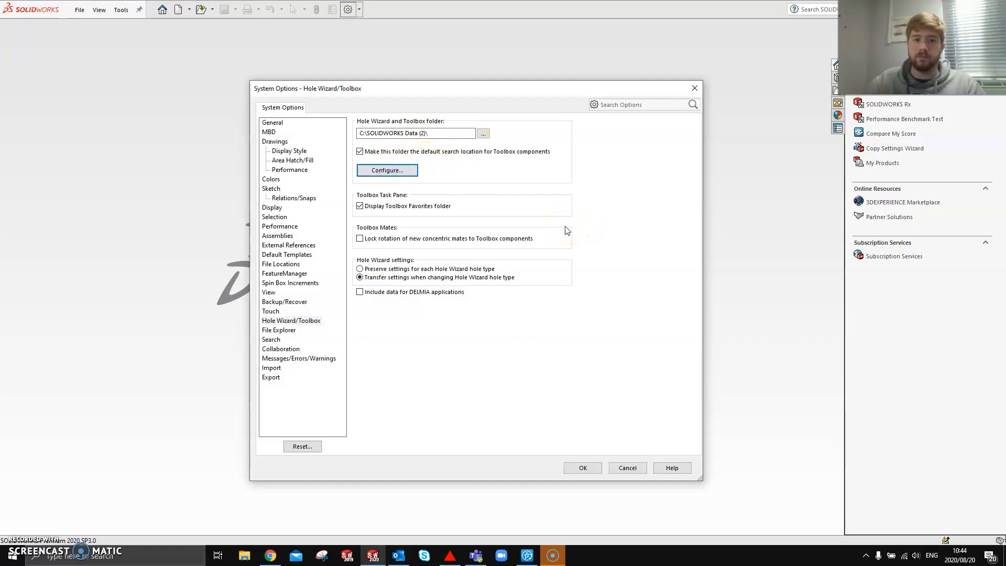
Launch Toolbox Setup and go to the 1. Hole Wizard standards step.
{"action": "left_click", "coordinate": [386, 170]}
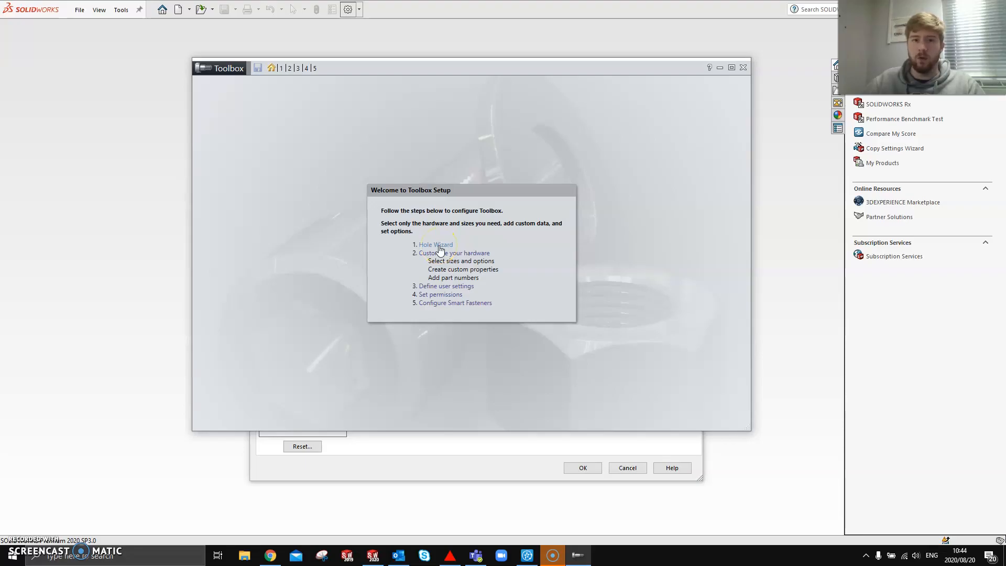
{"action": "left_click", "coordinate": [435, 245]}
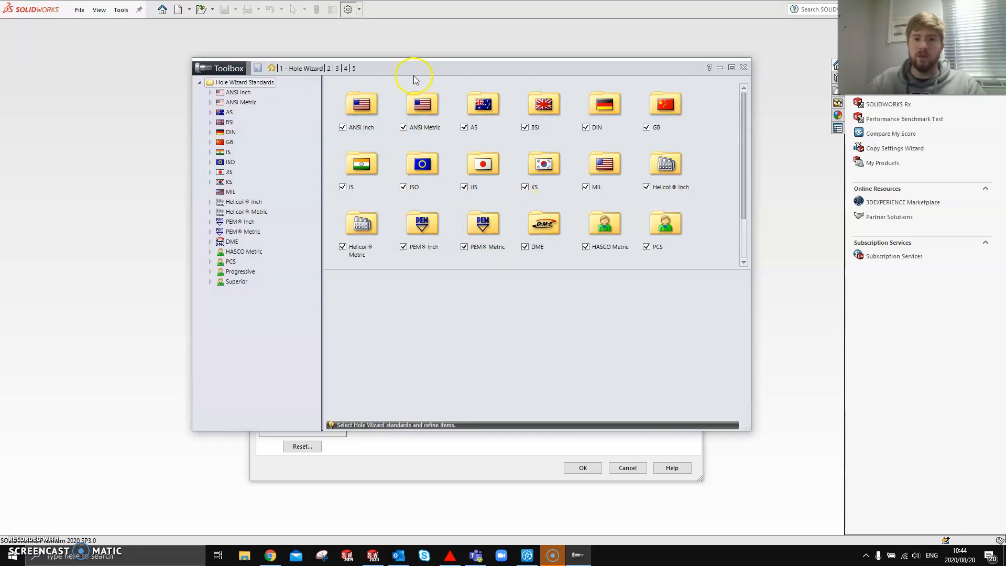
{"action": "left_click", "coordinate": [666, 103]}
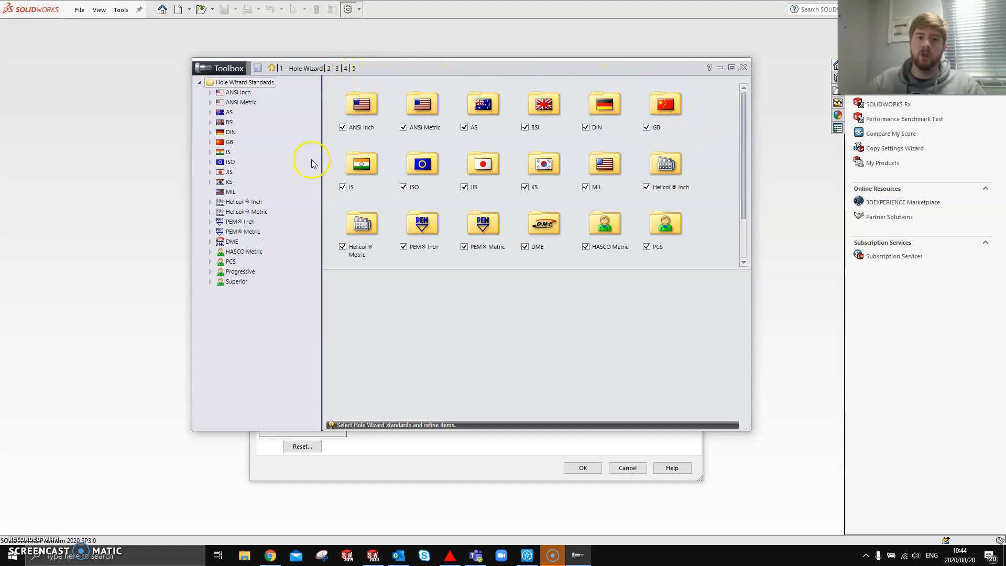
{"action": "mouse_move", "coordinate": [323, 125]}
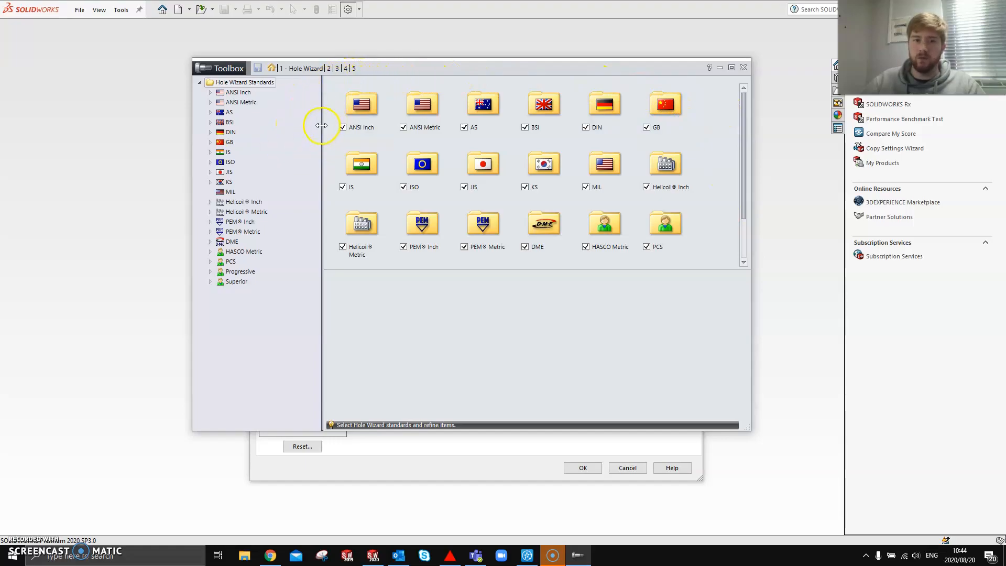
Open ANSI Metric, expand Tapped Holes, and show the Tapped hole size table.
{"action": "left_click", "coordinate": [422, 109]}
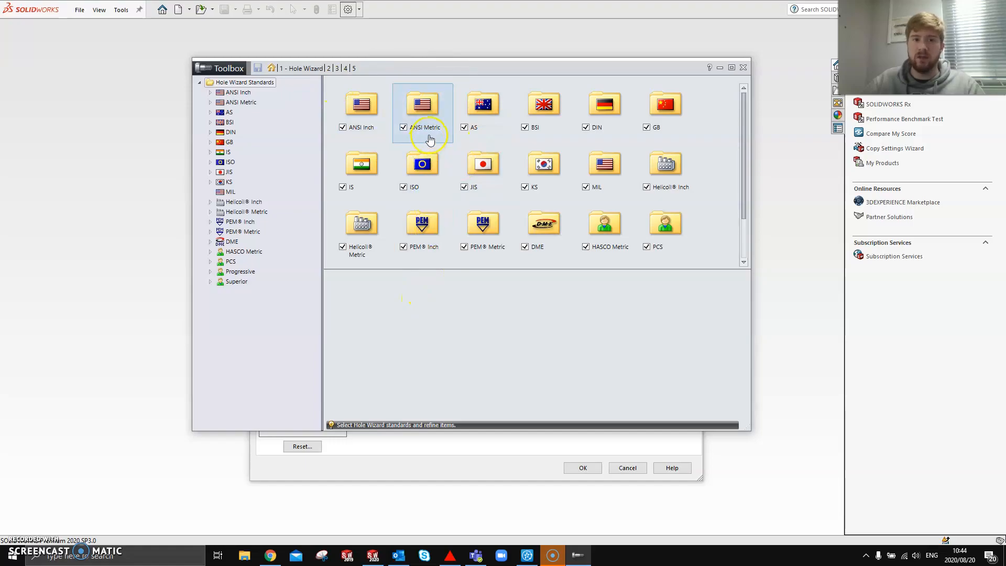
{"action": "double_click", "coordinate": [421, 104]}
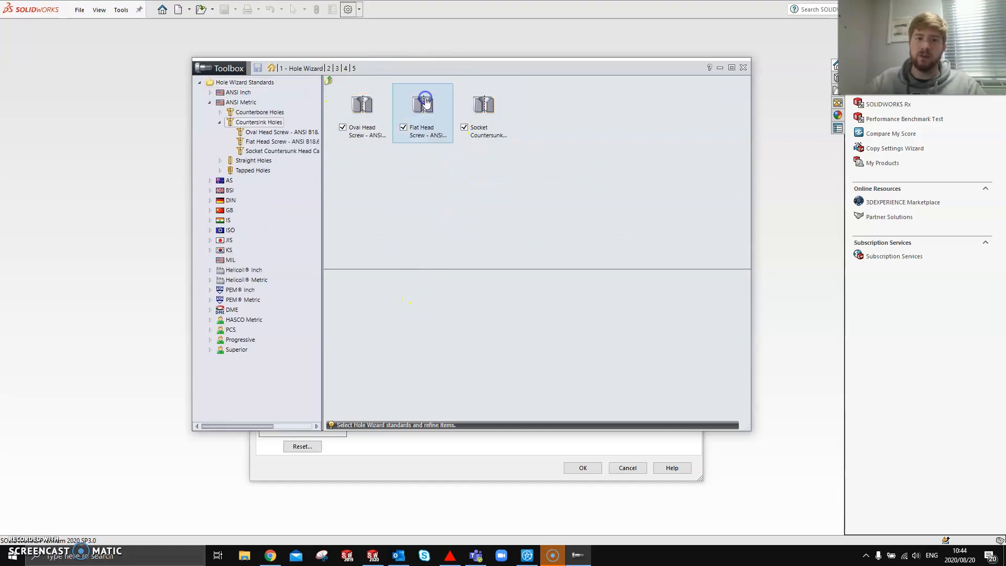
{"action": "left_click", "coordinate": [253, 170]}
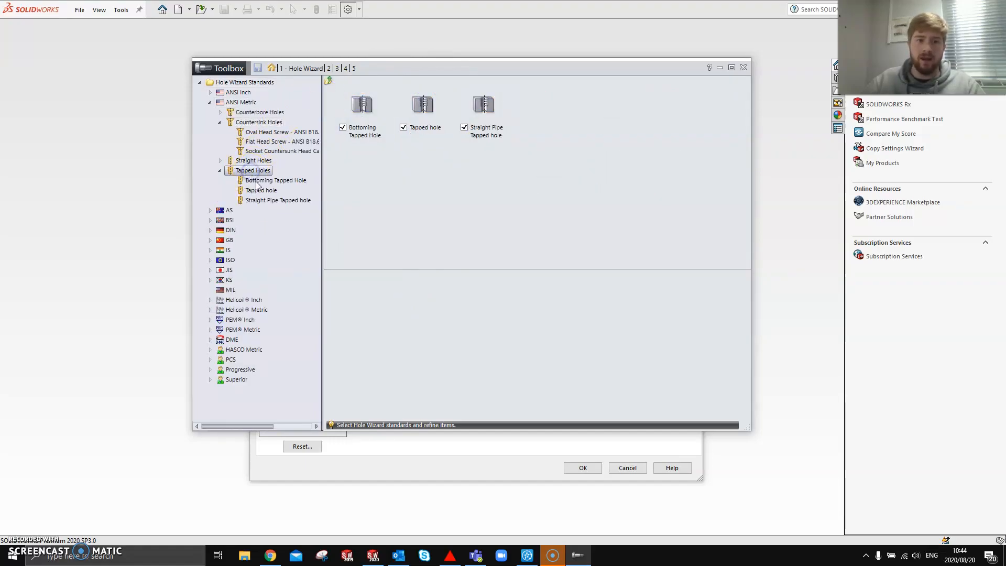
{"action": "left_click", "coordinate": [261, 189]}
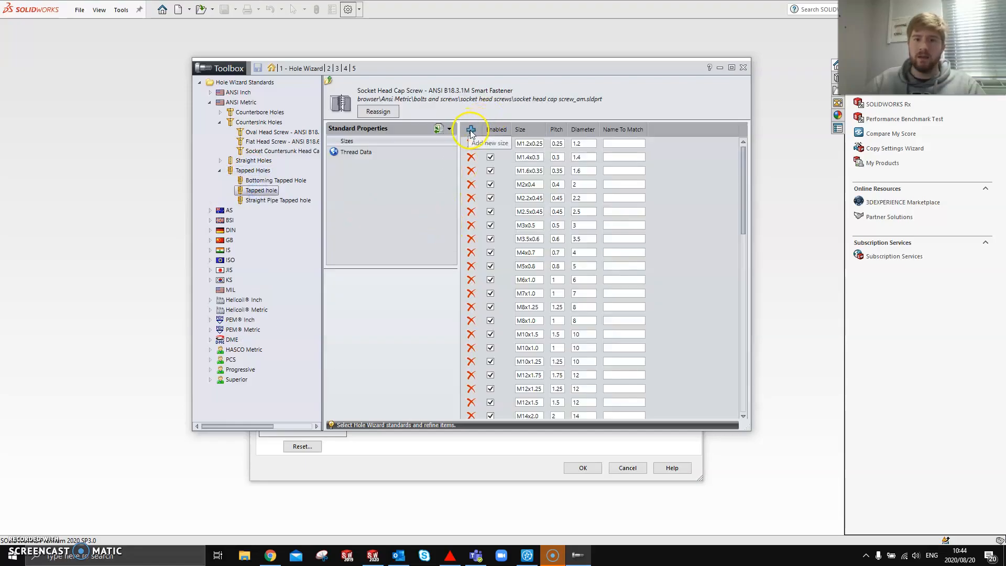
Add a new size entry with size M2.5x0.35, pitch 0.35 and diameter 2.5.
{"action": "left_click", "coordinate": [471, 129]}
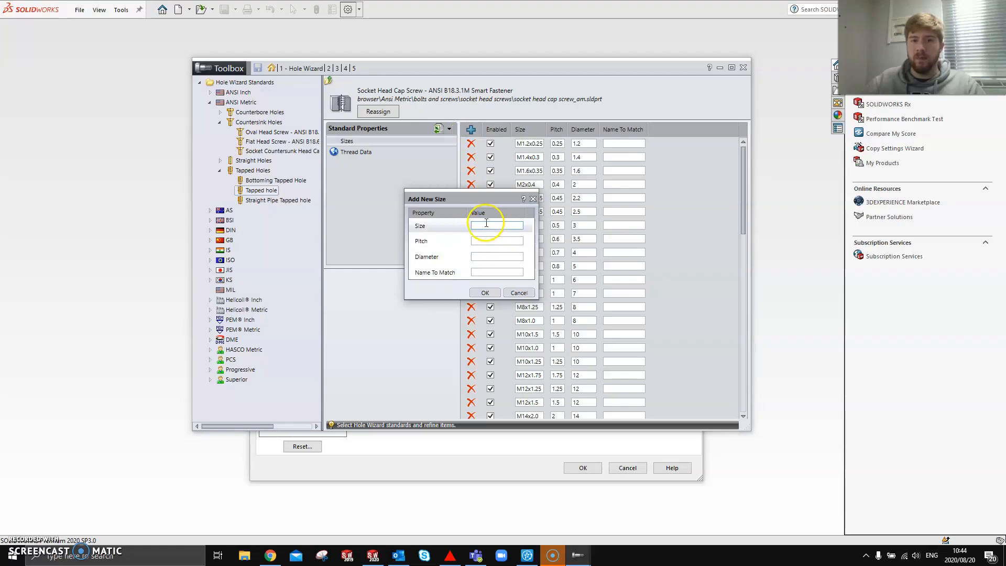
{"action": "type", "text": "M2.5x0.3"}
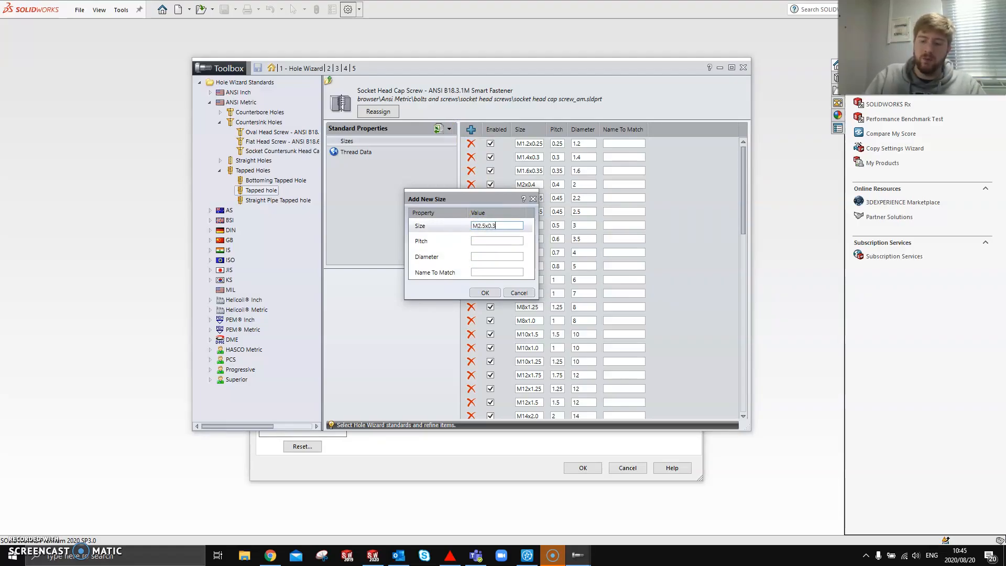
{"action": "left_click", "coordinate": [497, 241]}
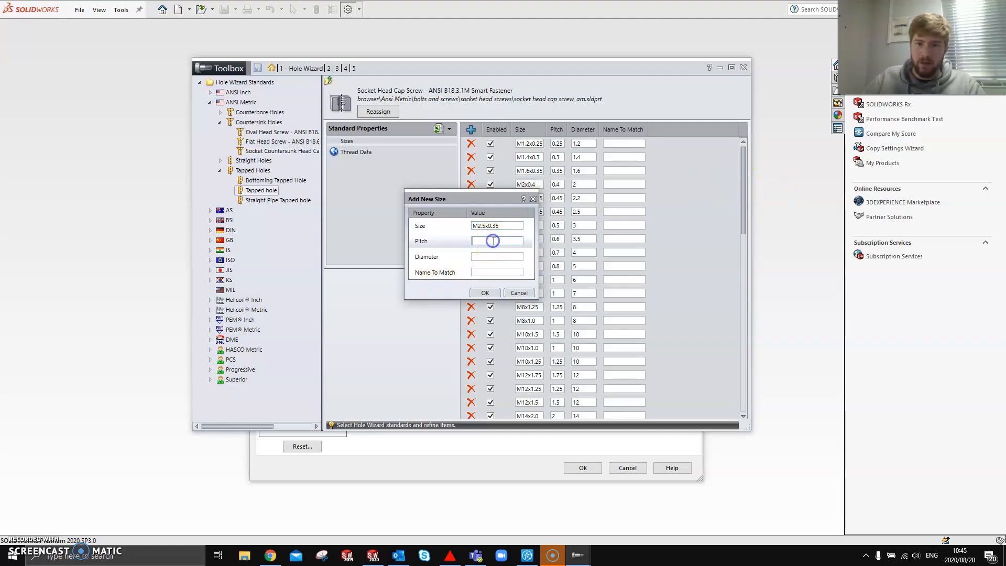
{"action": "type", "text": "0.35"}
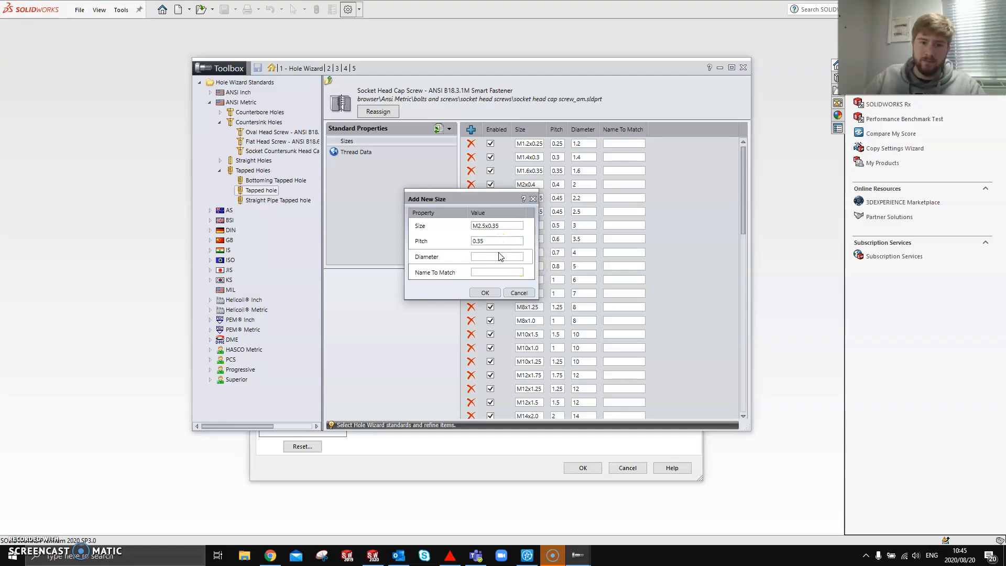
{"action": "type", "text": "2.5"}
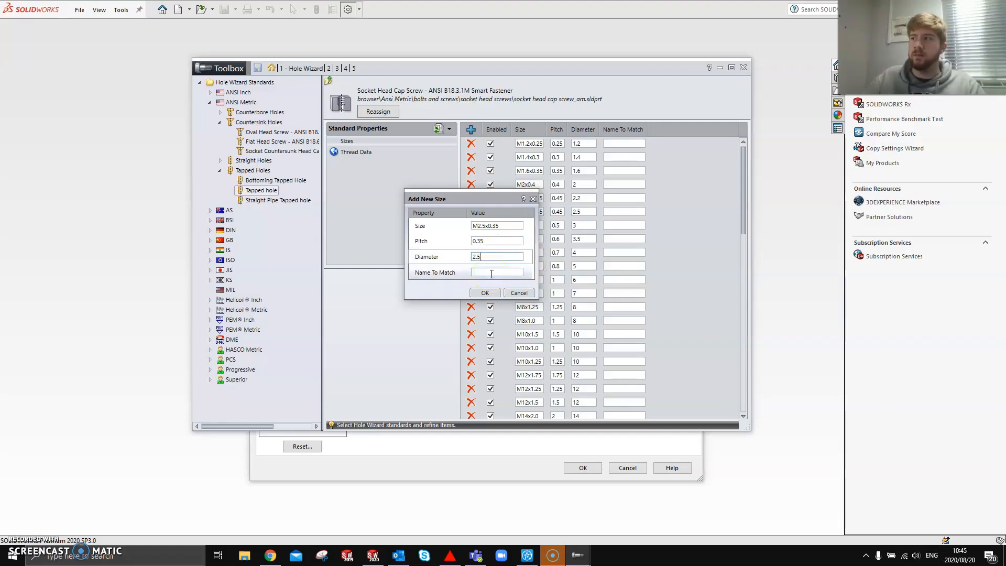
{"action": "mouse_move", "coordinate": [459, 199]}
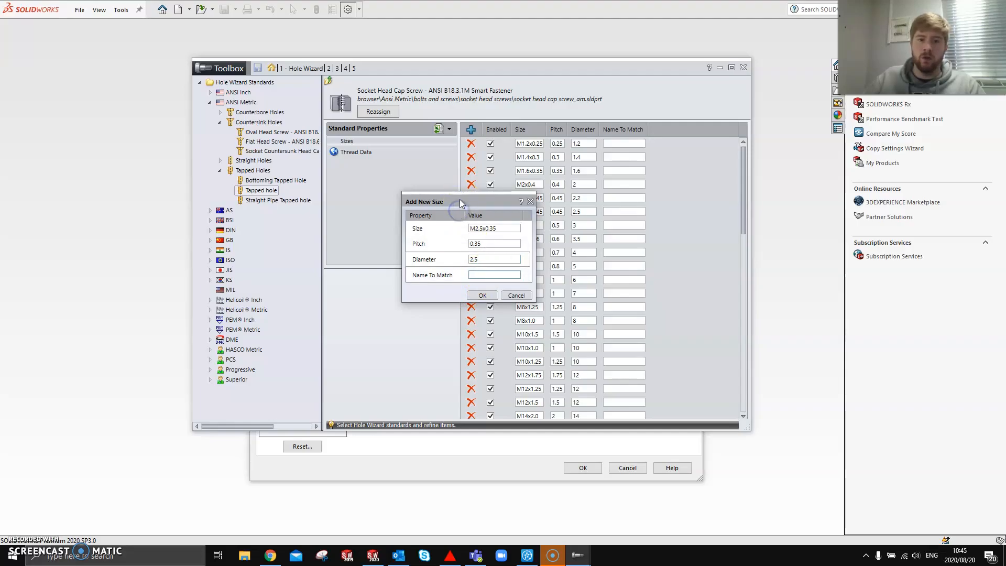
Start entering M2.5x0 as the Name To Match.
{"action": "left_click", "coordinate": [494, 277]}
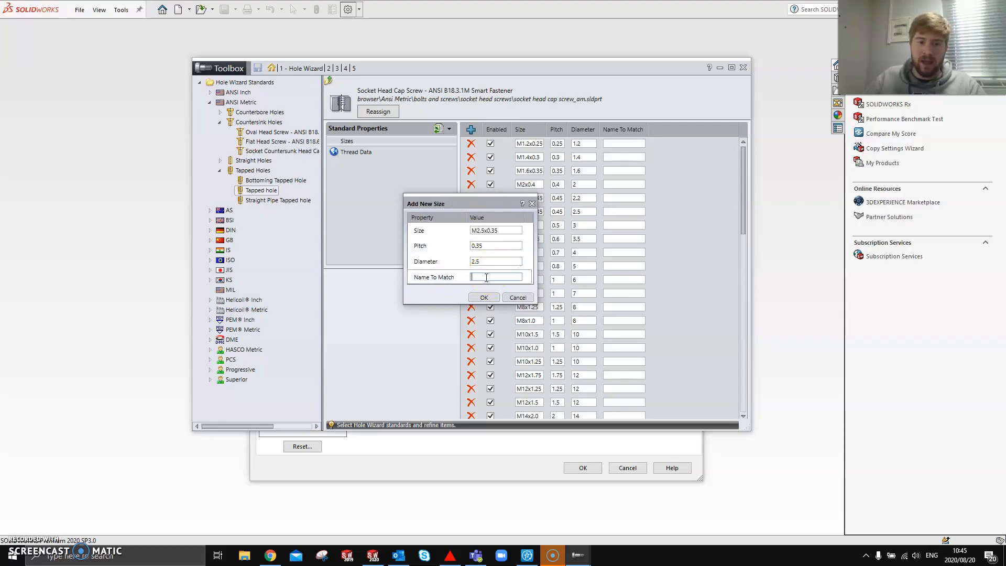
{"action": "type", "text": "M"}
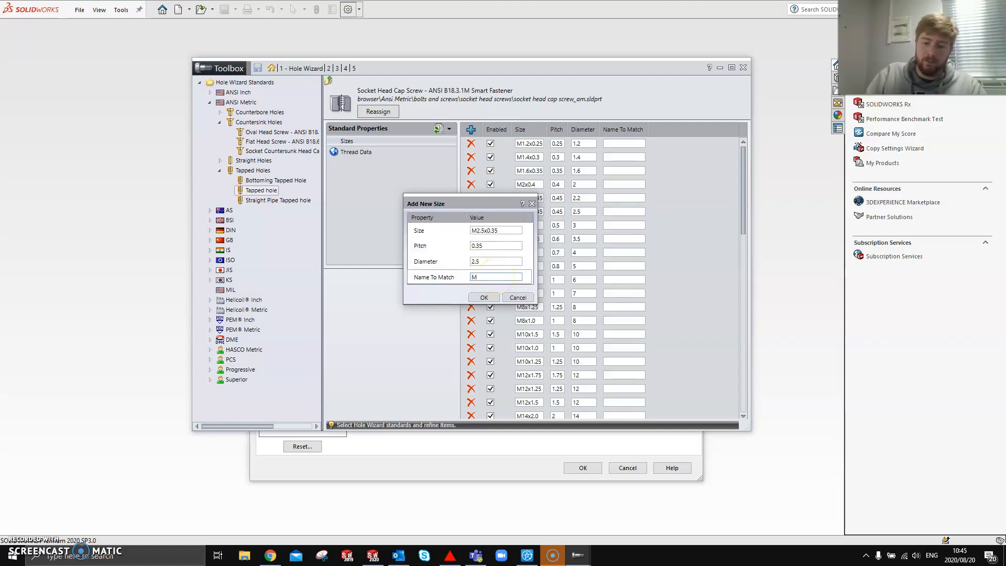
{"action": "type", "text": "2.5x0"}
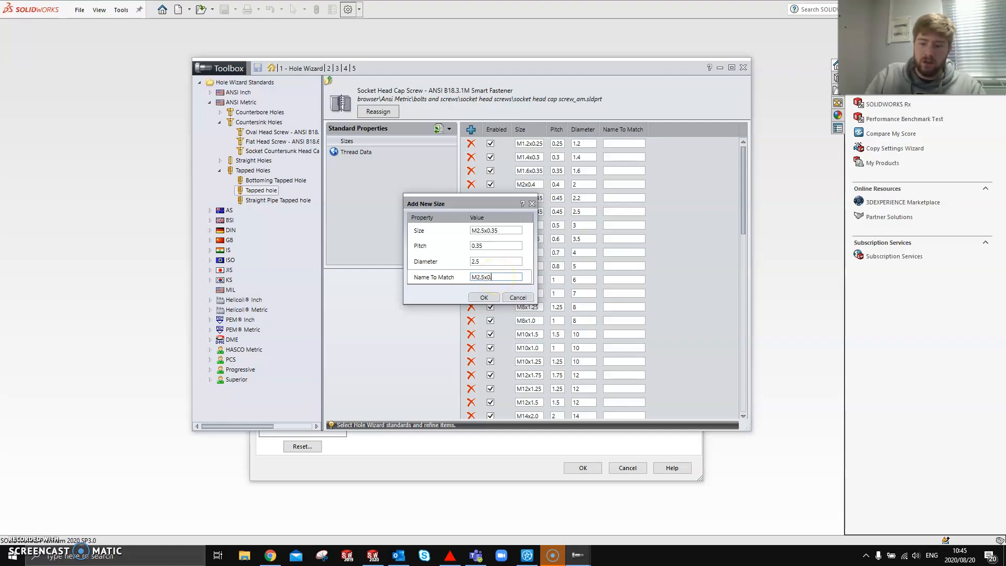
Confirm the M2.5x0.35 size and scroll to verify the new row at the bottom.
{"action": "left_click", "coordinate": [484, 297]}
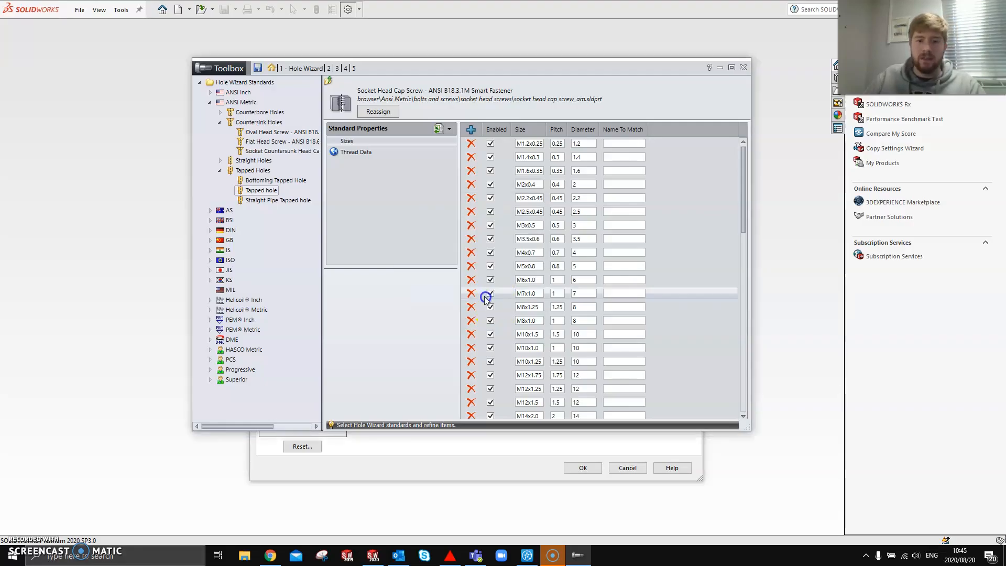
{"action": "scroll", "scroll_direction": "down", "scroll_amount": 3}
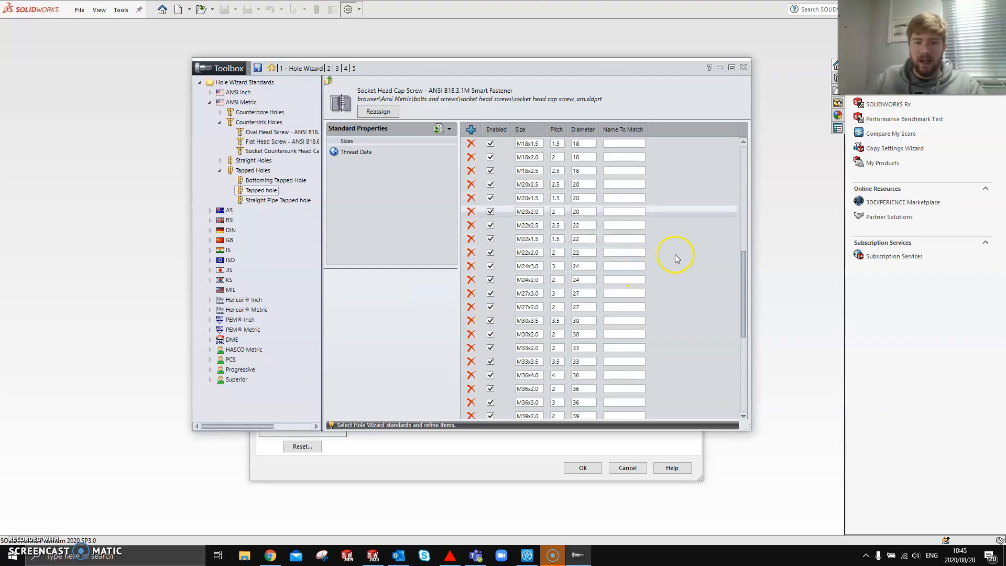
{"action": "scroll", "scroll_direction": "down", "scroll_amount": 3}
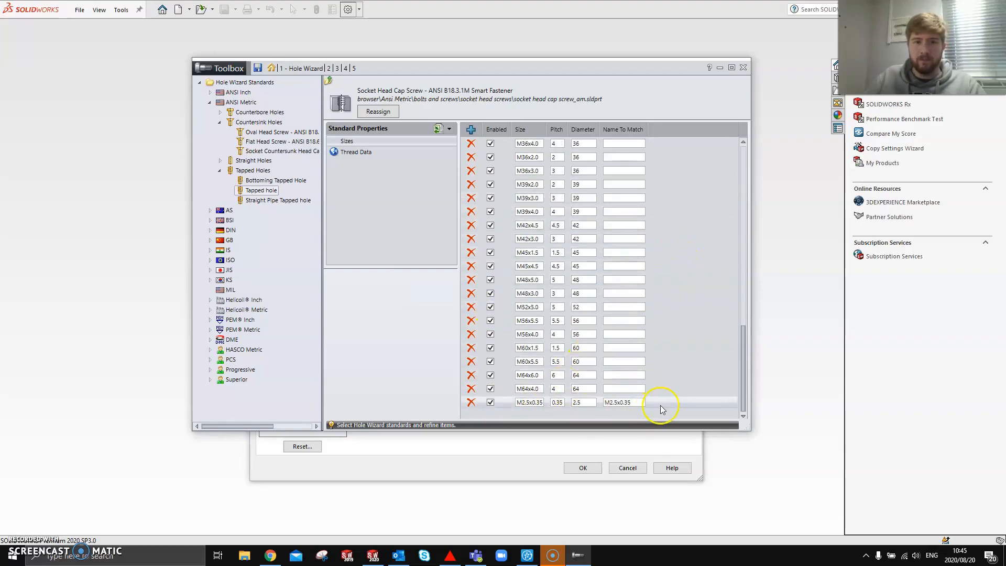
{"action": "scroll", "scroll_direction": "up", "scroll_amount": 3}
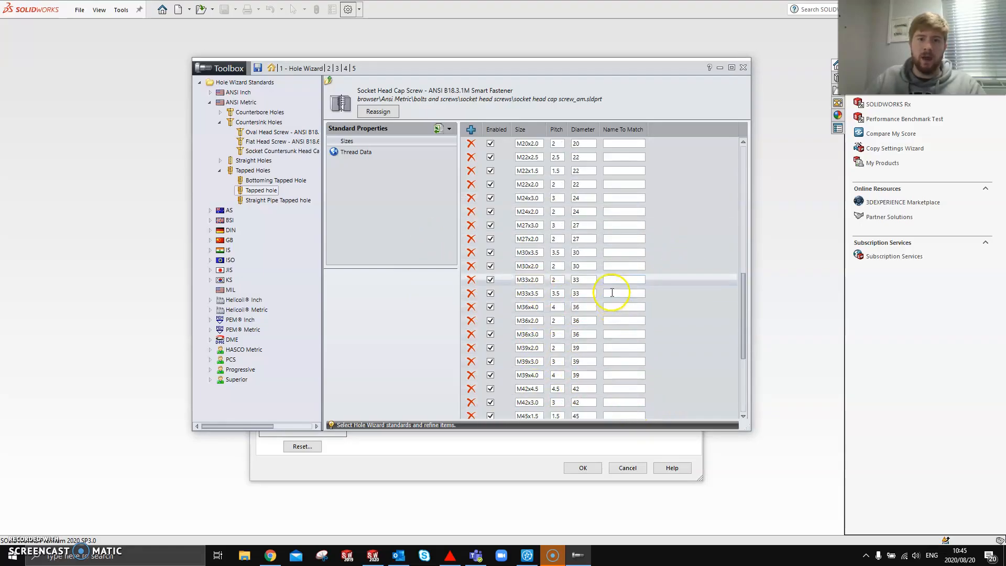